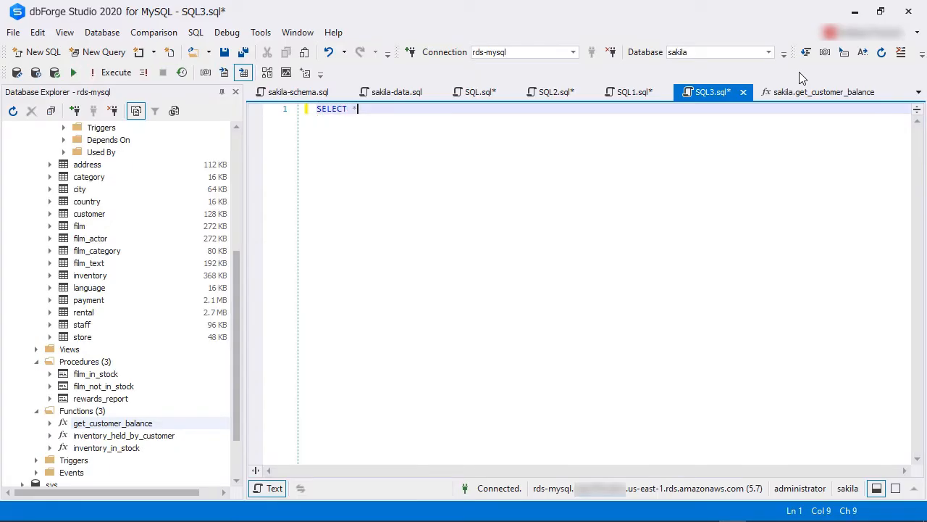
# Write SELECT * FROM sakila.actor a using code completion in the SQL3 script
pyautogui.write('FROM saki')
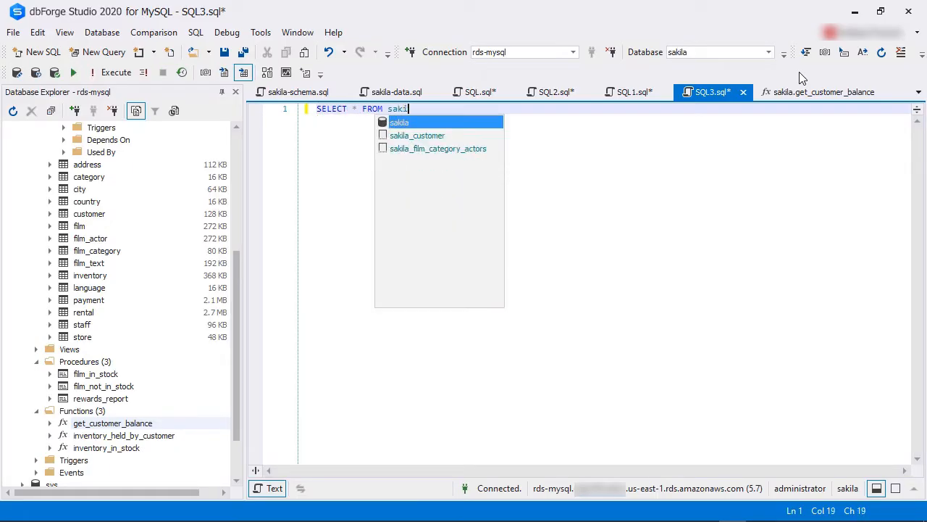
pyautogui.write('a.')
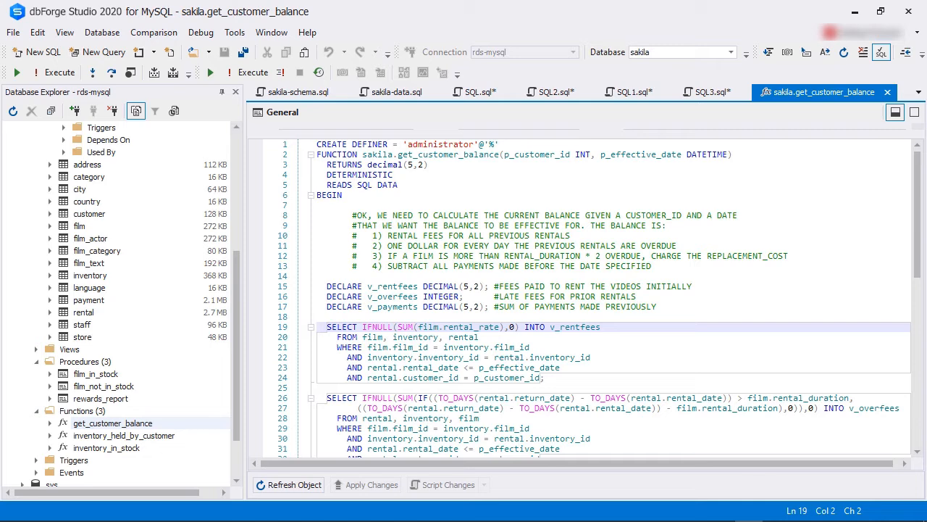
pyautogui.click(323, 327)
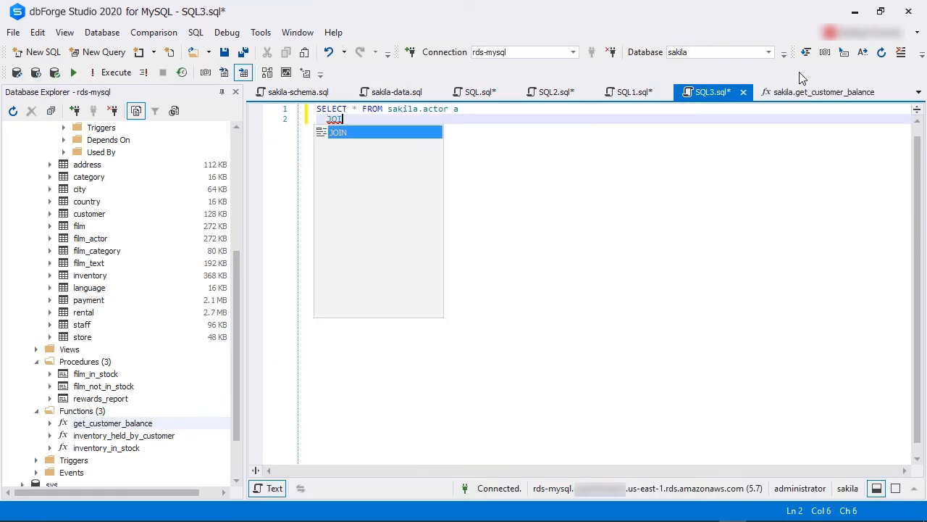
# Add JOIN sakila.film to the actor query, picking schema and table from completion
pyautogui.write('saki')
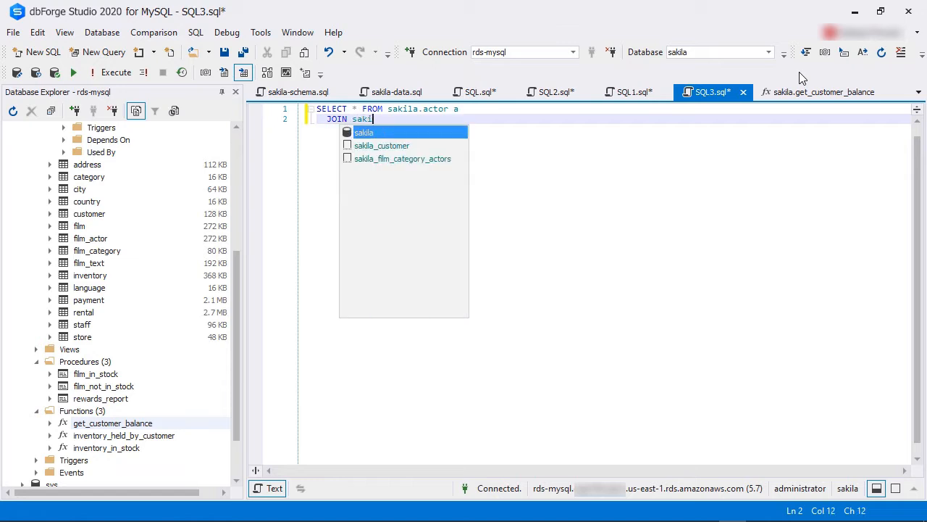
pyautogui.write('fi')
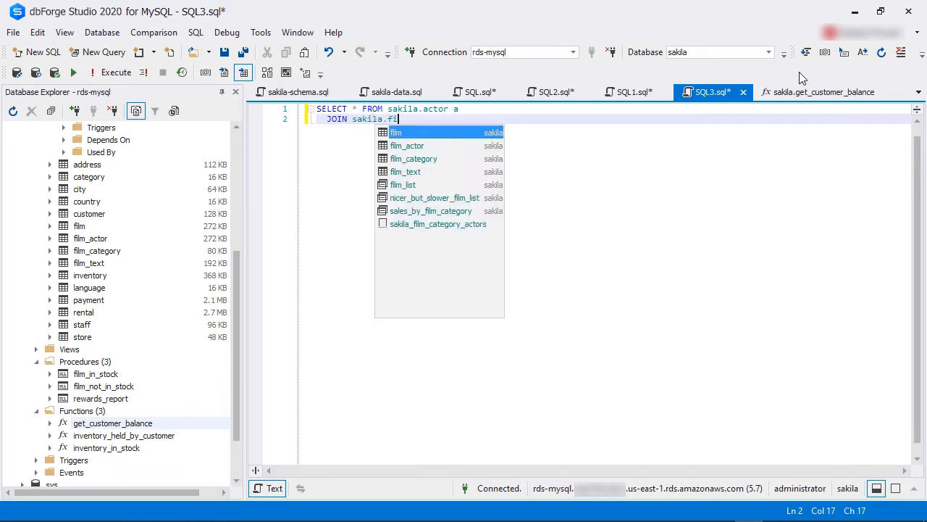
pyautogui.write('lm')
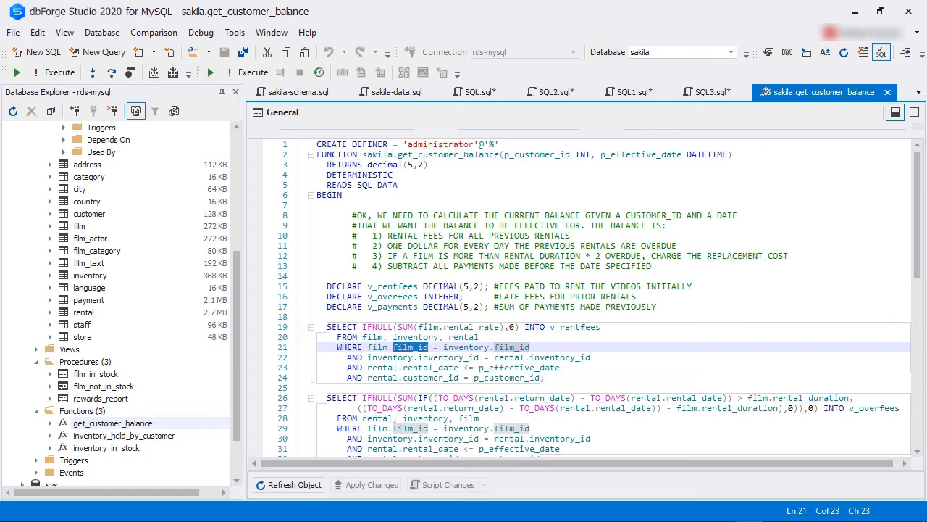
# Highlight every film_id occurrence in the sakila.get_customer_balance function
pyautogui.click(630, 93)
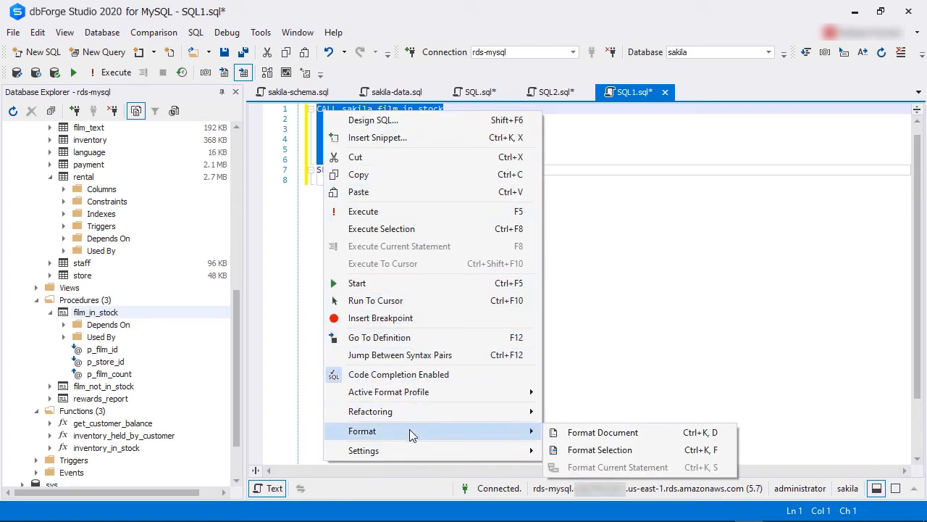
# Format the SQL1 CALL statement via Format Document and reach the SQL Formatter Wizard
pyautogui.click(603, 432)
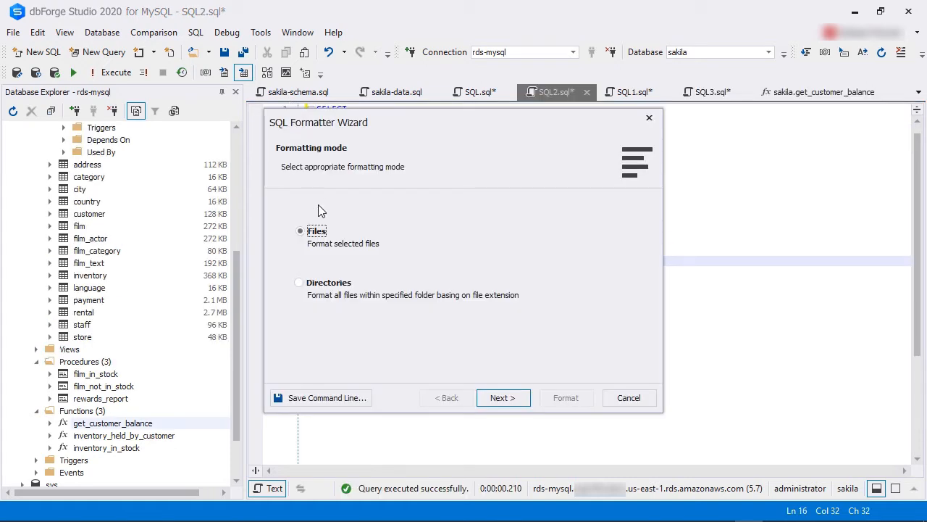
pyautogui.moveTo(342, 264)
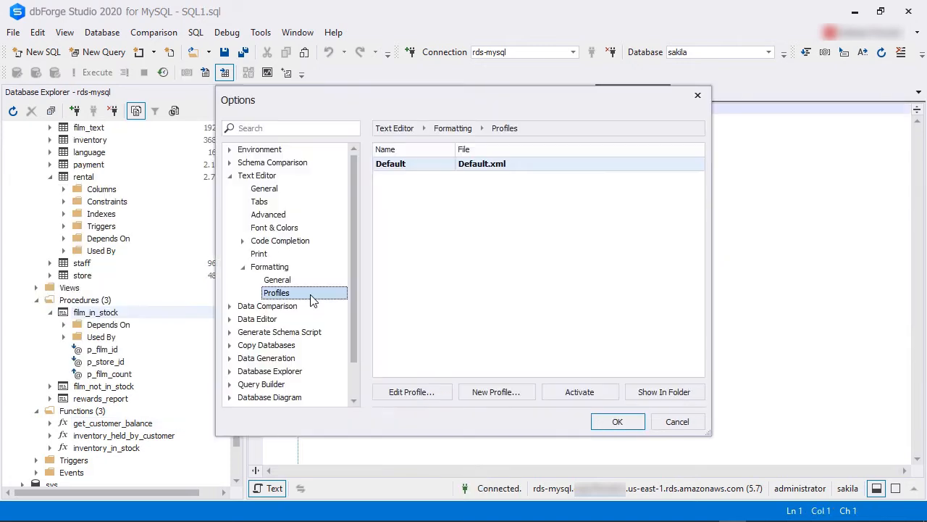
# Create a new formatting profile named Test based on the Default settings
pyautogui.click(496, 391)
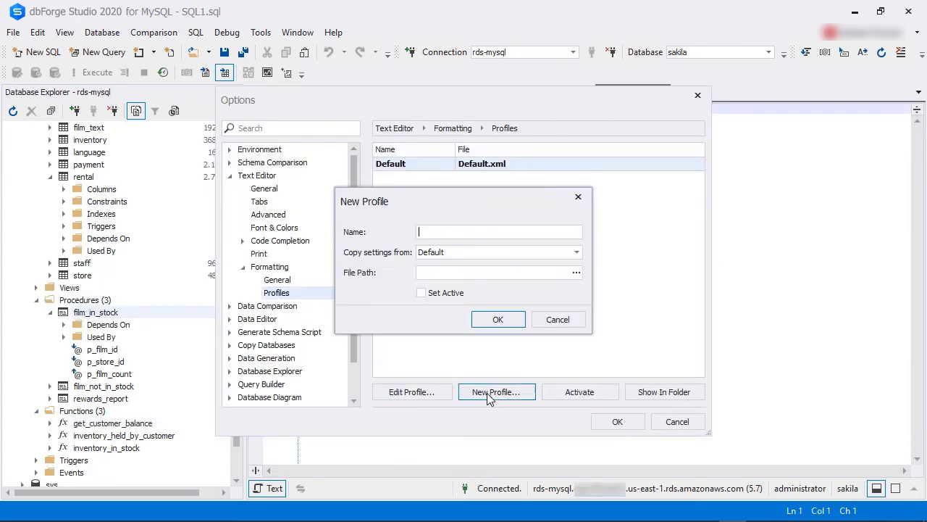
pyautogui.write('Test')
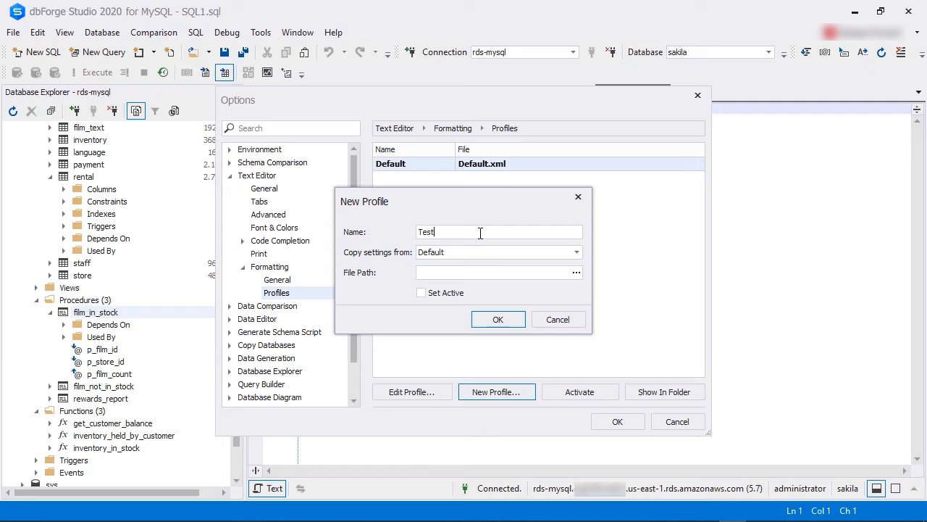
pyautogui.click(499, 319)
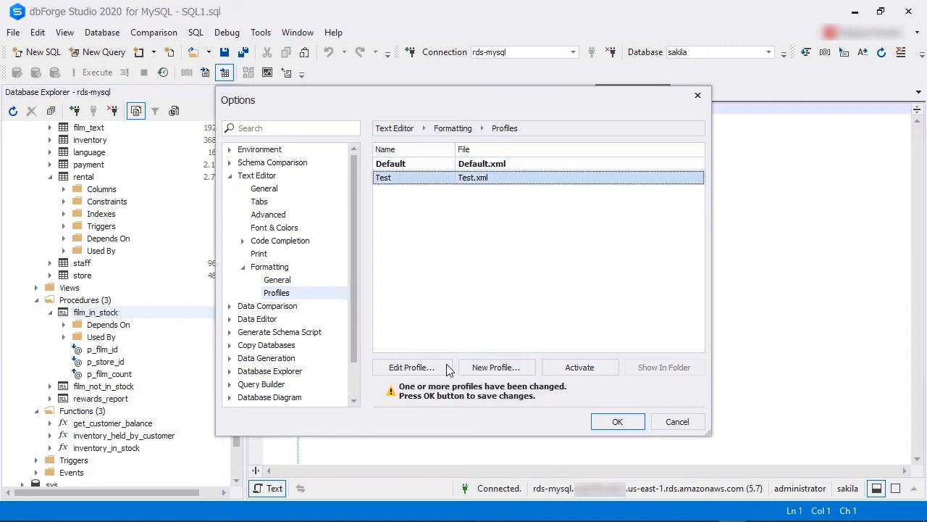
# Edit the Test profile so CALL braces and parameters get line breaks, two-column indents and a stacked parameter list
pyautogui.click(411, 366)
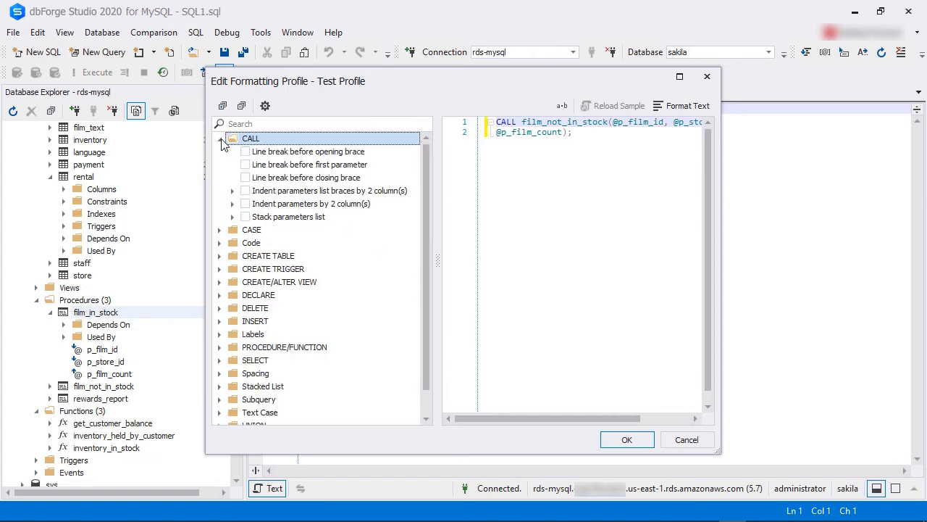
pyautogui.click(245, 152)
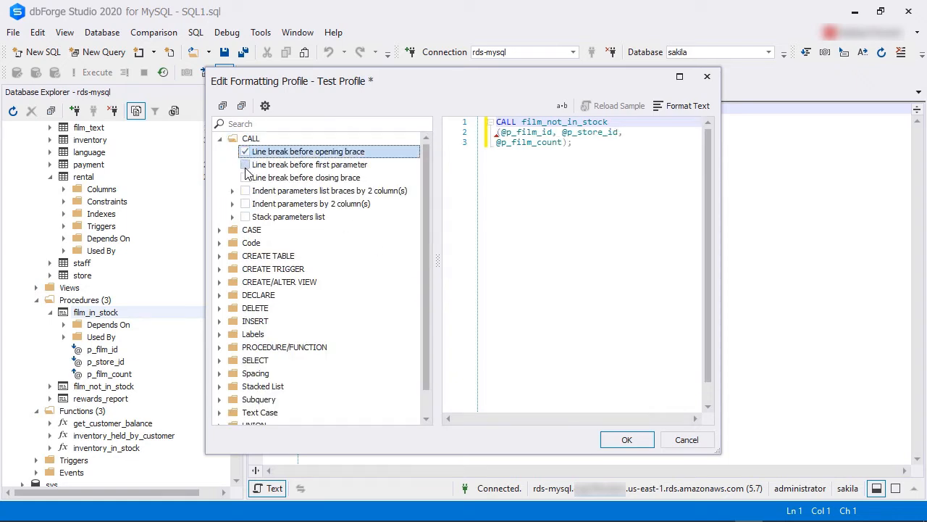
pyautogui.click(245, 177)
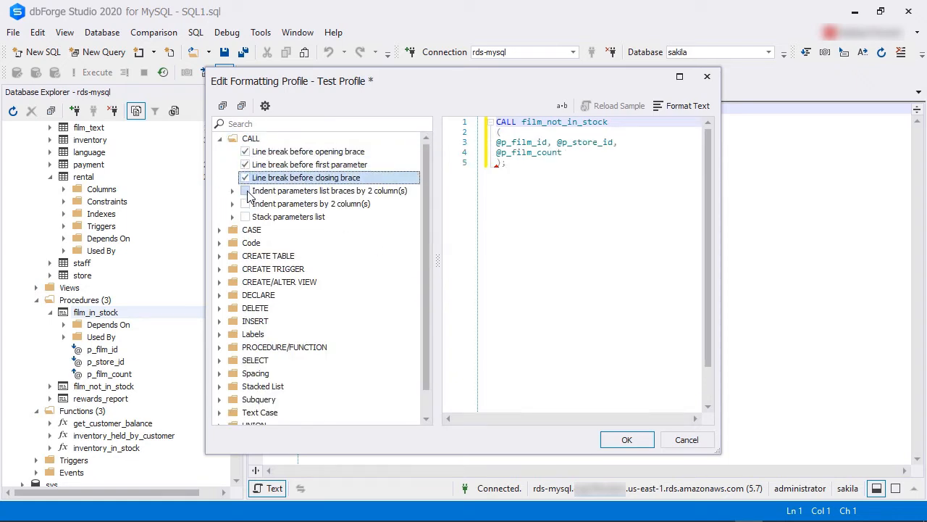
pyautogui.click(244, 203)
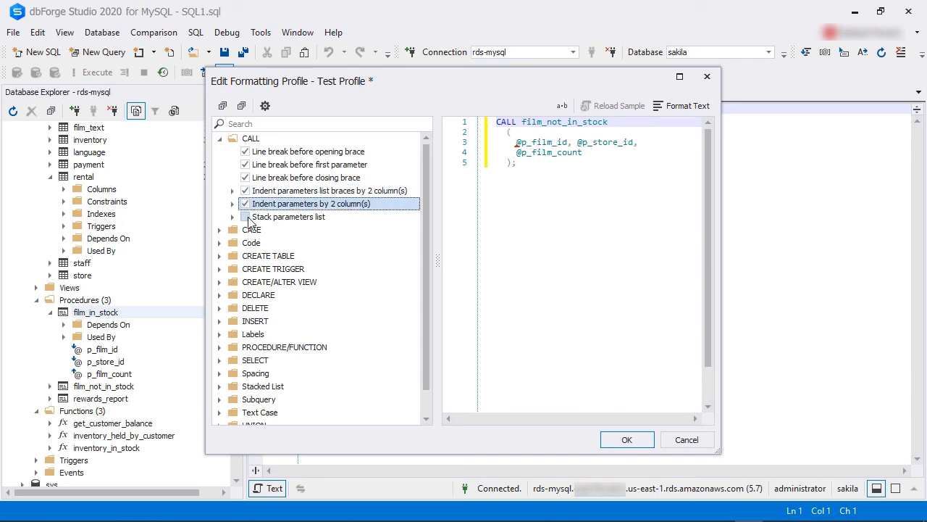
pyautogui.click(245, 217)
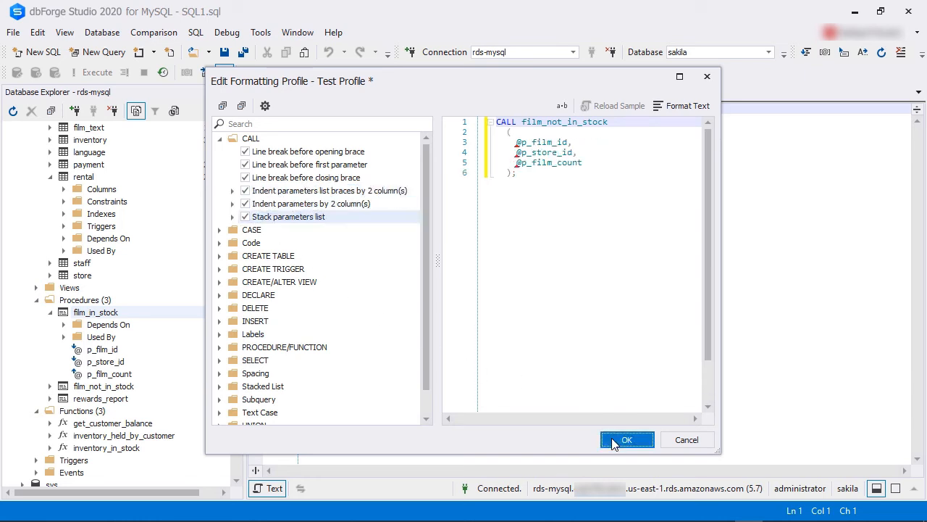
pyautogui.click(626, 441)
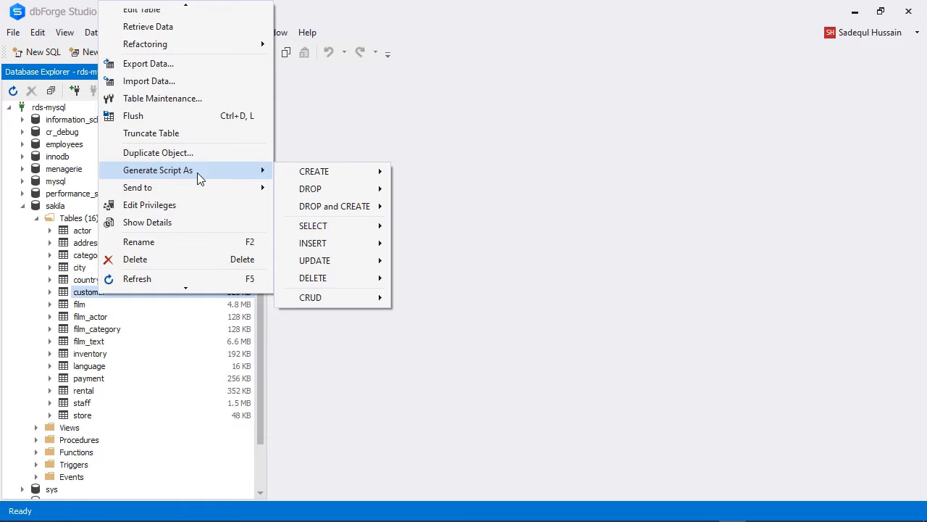
pyautogui.moveTo(313, 226)
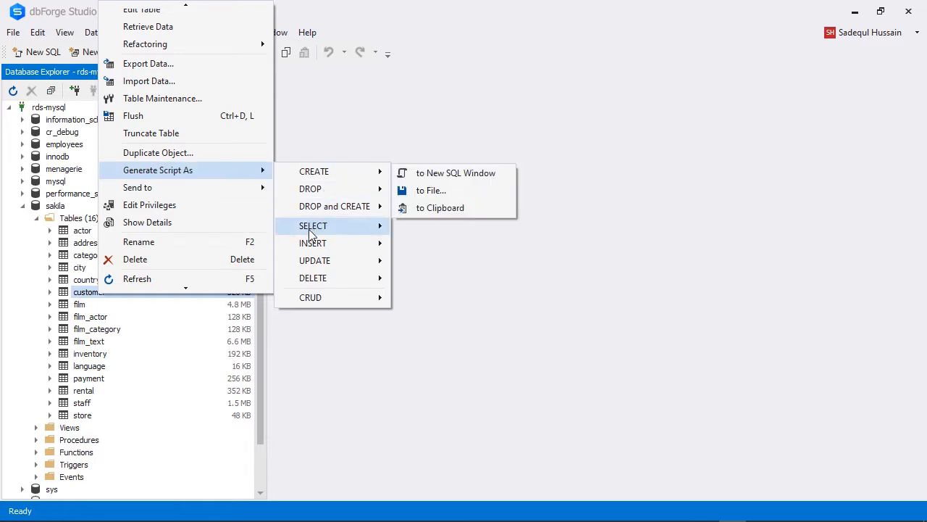
pyautogui.moveTo(310, 297)
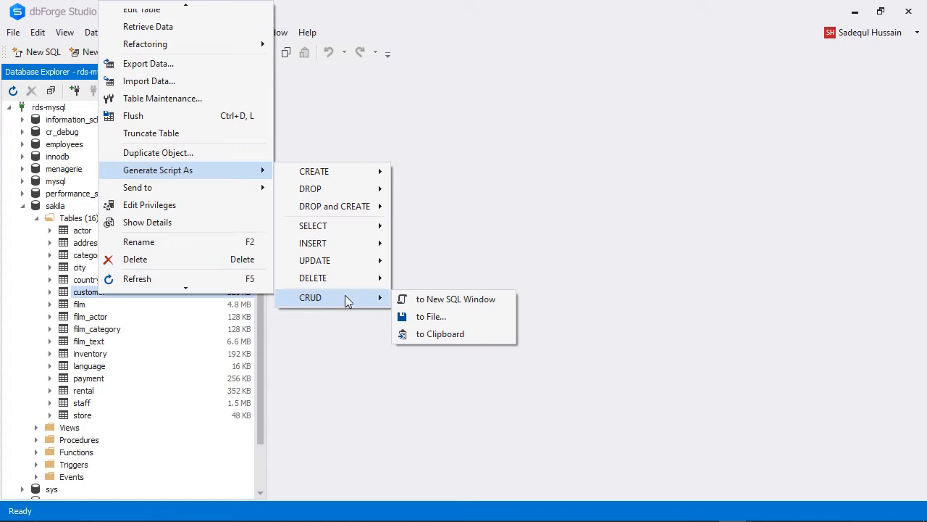
# Generate a CRUD script for the sakila customer table into a new SQL window
pyautogui.click(455, 298)
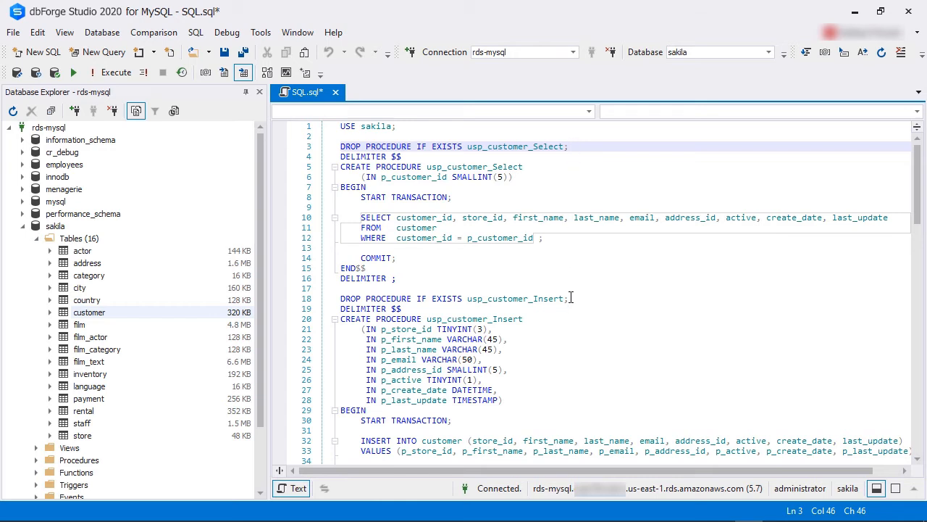
# Scroll through the generated customer procedures, then show the executed film query in sakila-schema.sql
pyautogui.click(568, 298)
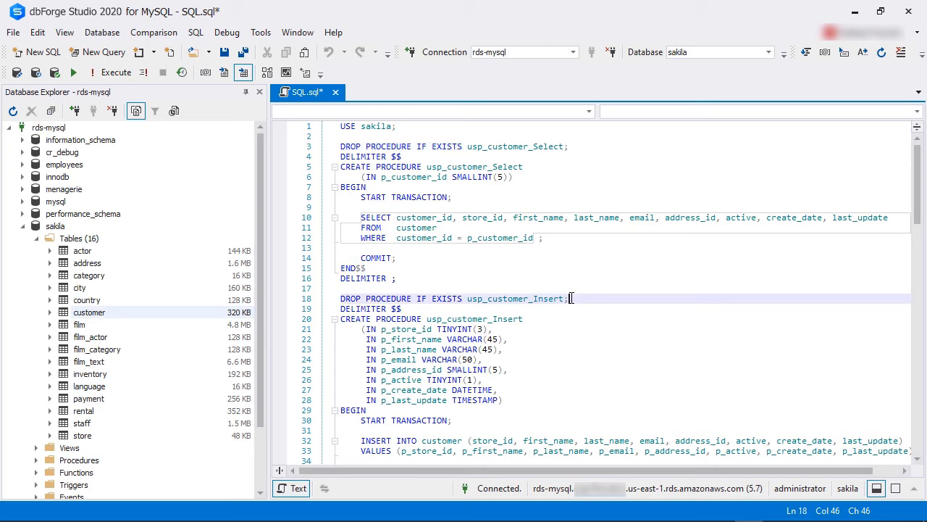
pyautogui.scroll(-3)
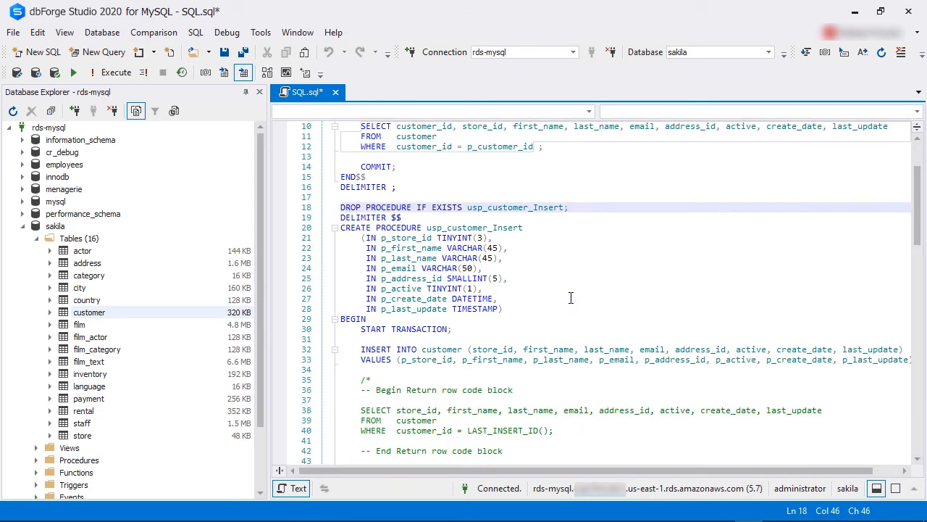
pyautogui.click(289, 32)
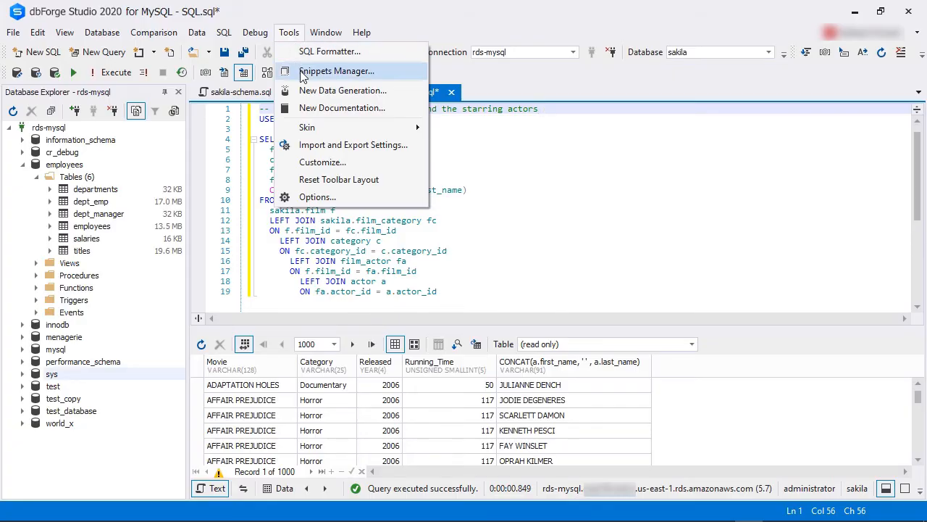
# Start a new snippet sakila_film_category_actors in Snippets Manager for the films-and-actors query
pyautogui.click(336, 70)
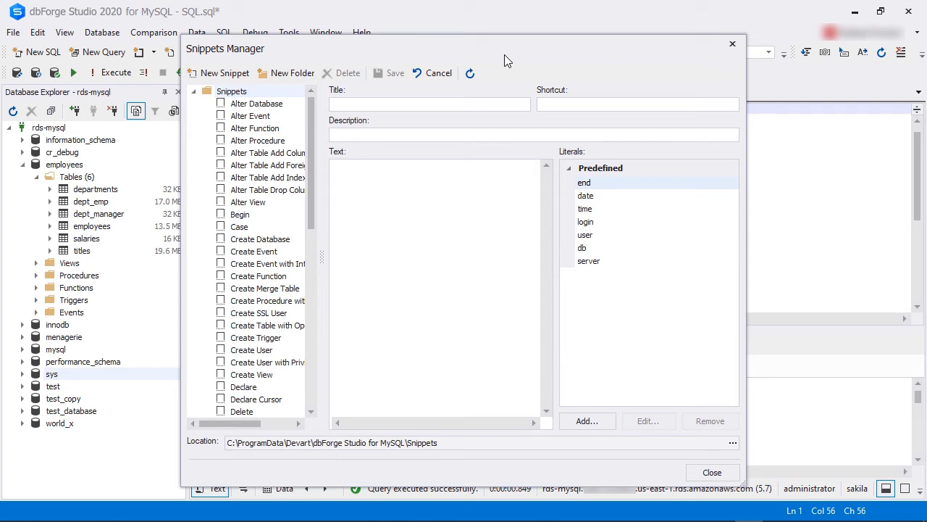
pyautogui.click(429, 104)
pyautogui.write('sakila_film_category_actors')
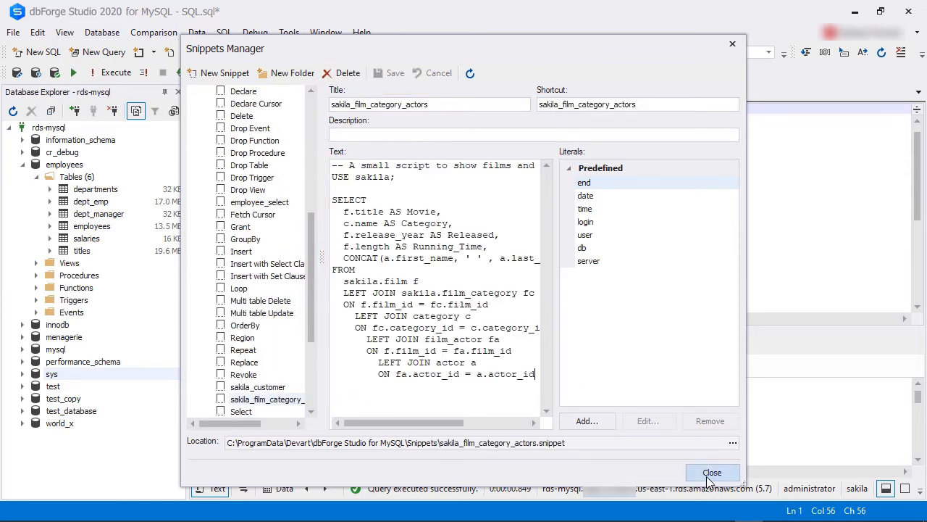
# Close Snippets Manager before inserting the snippet into a new SQL document
pyautogui.click(713, 472)
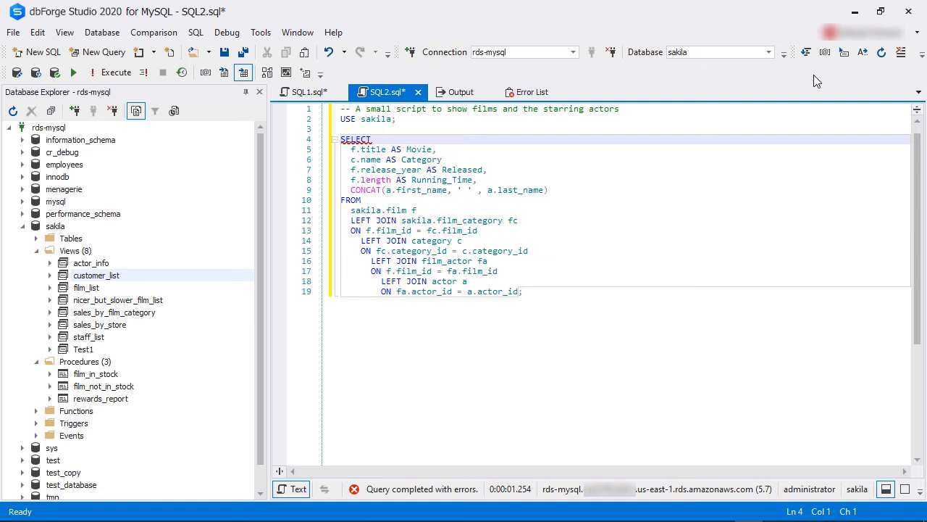
pyautogui.click(531, 93)
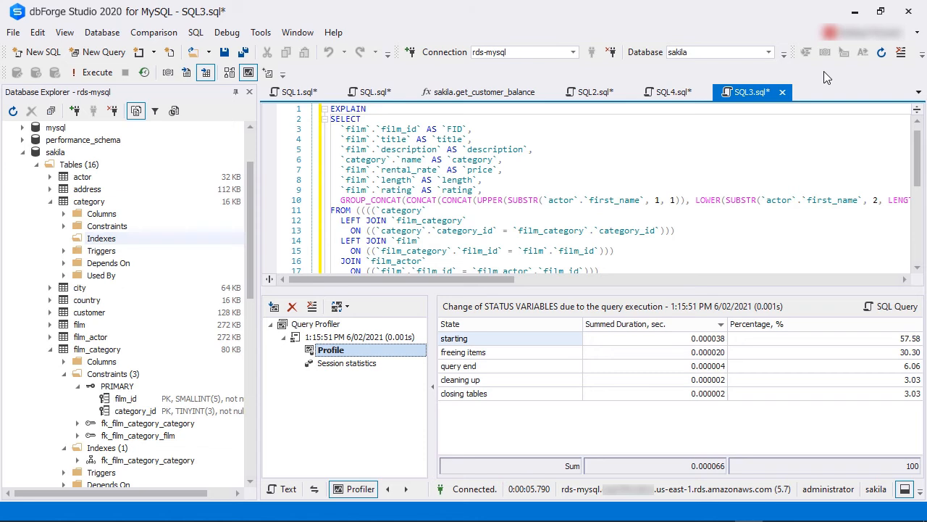
pyautogui.moveTo(722, 212)
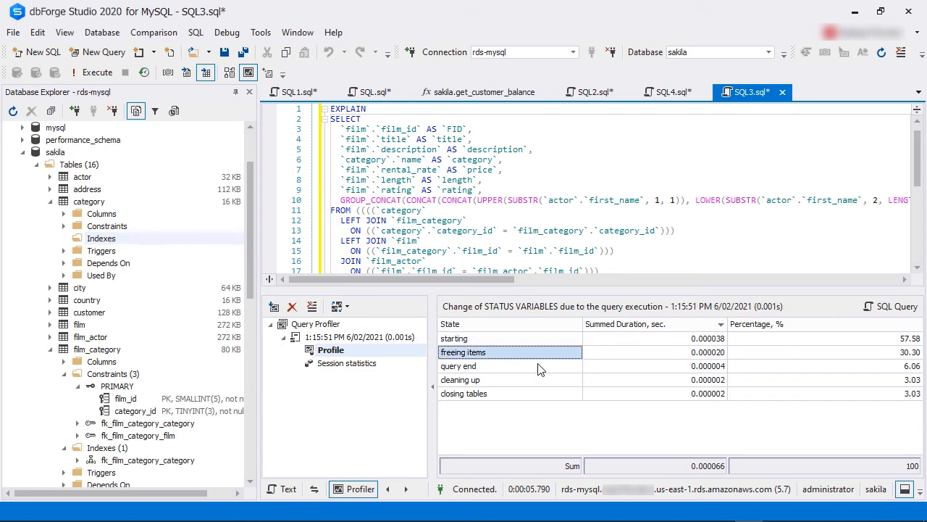
# Inspect the freeing items, query end and cleaning up stage timings of the profiled run
pyautogui.click(458, 365)
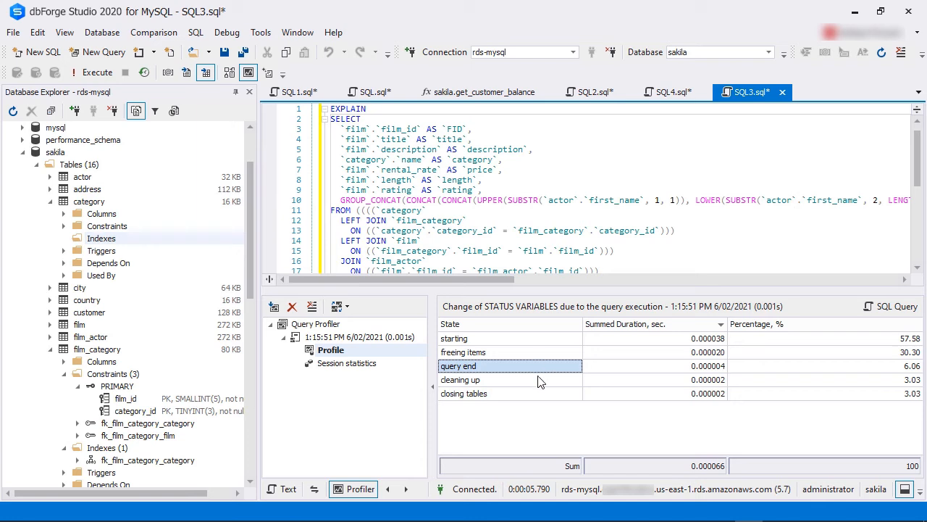
pyautogui.click(460, 379)
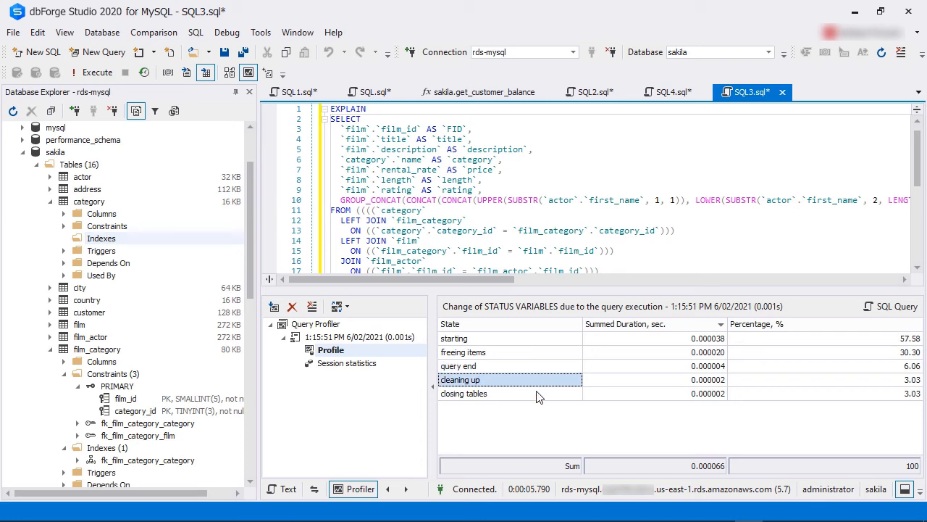
pyautogui.click(463, 394)
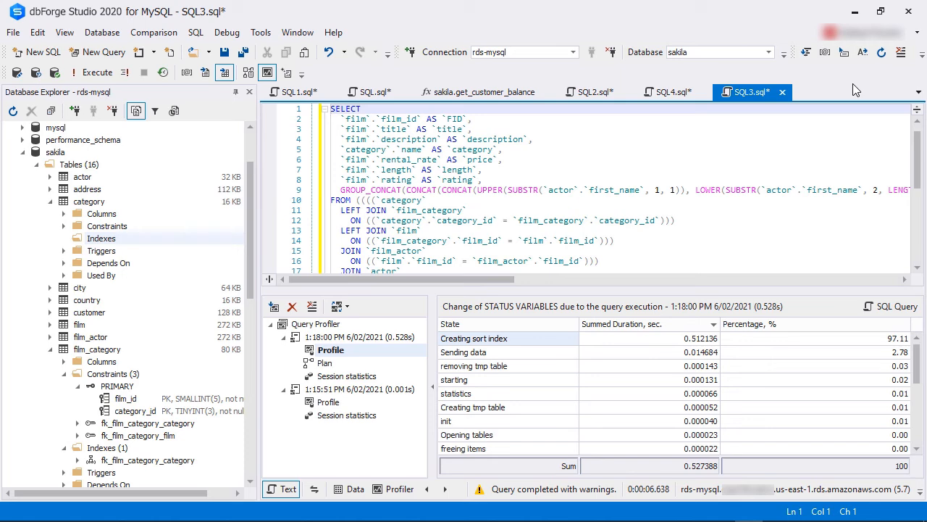
# View the session statistics of the latest 1:18:00 PM profiling run
pyautogui.click(354, 376)
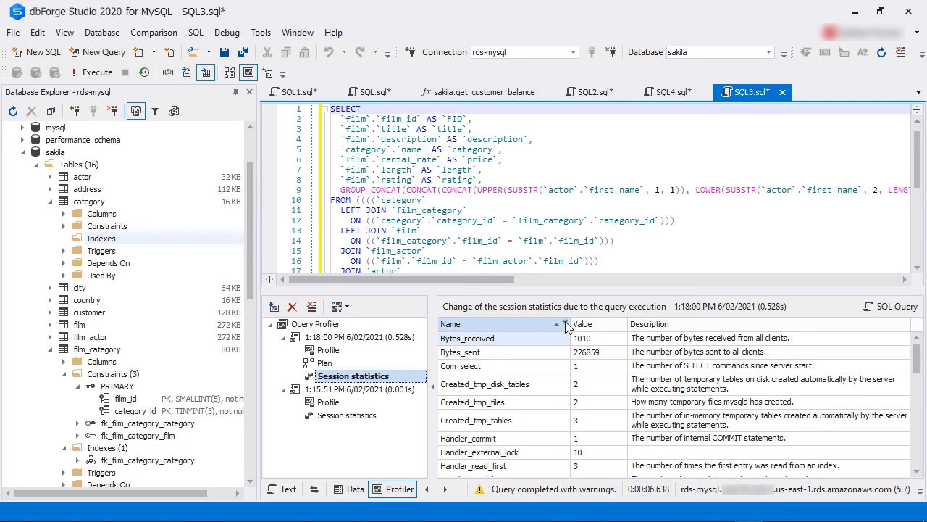
pyautogui.click(565, 325)
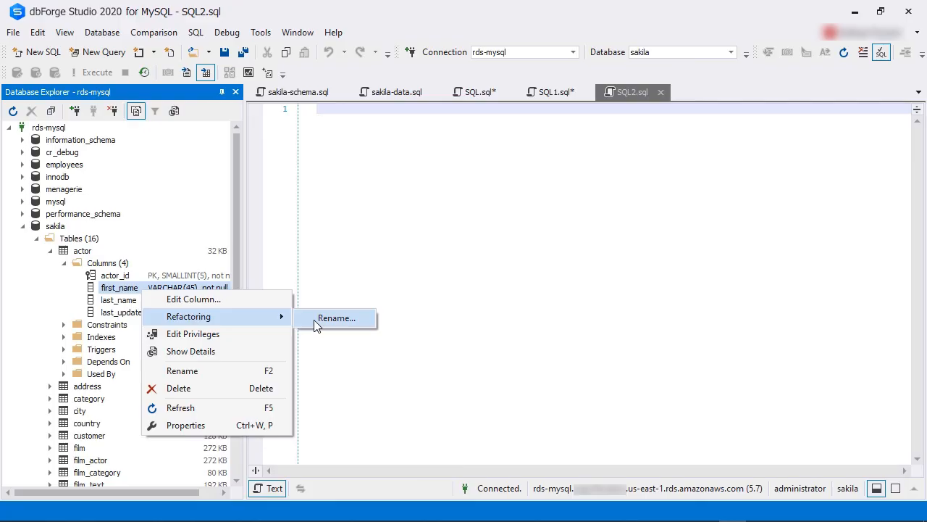
# Rename the actor table's first_name column to fname and confirm
pyautogui.click(336, 319)
pyautogui.write('fname')
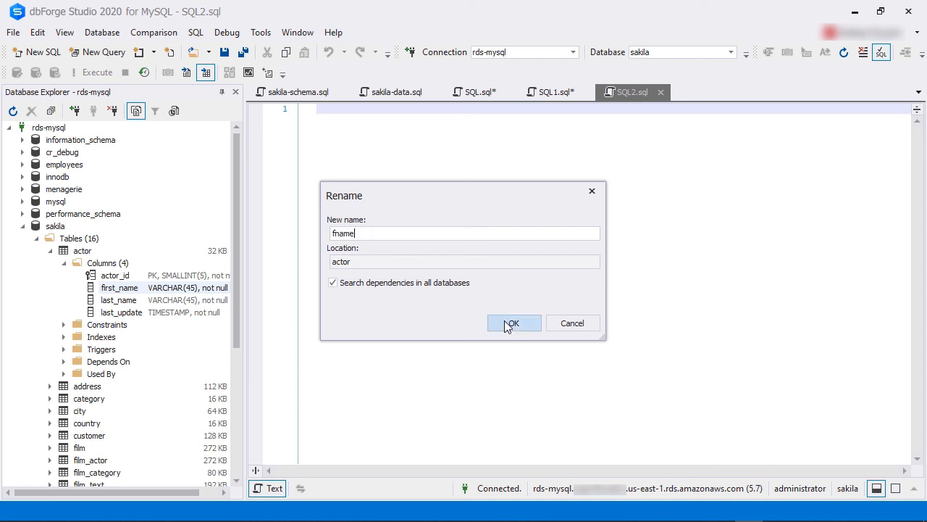
pyautogui.click(513, 322)
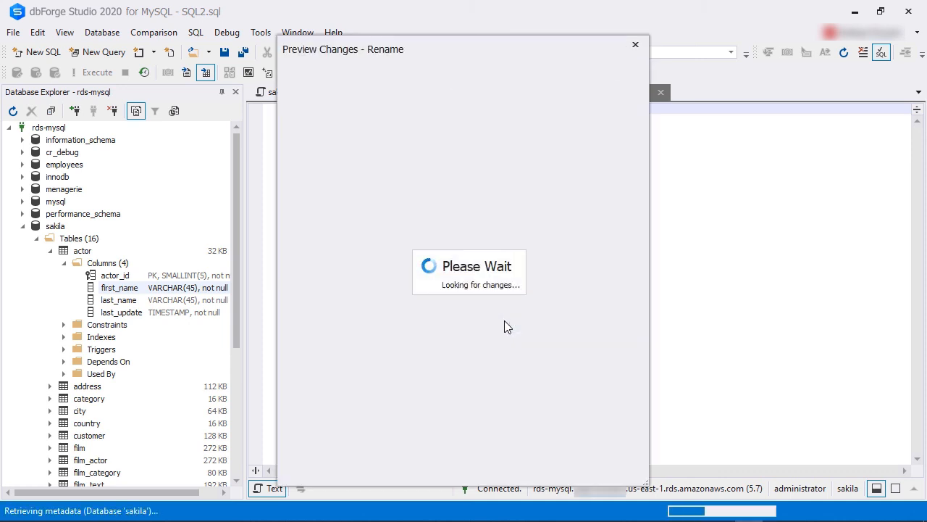